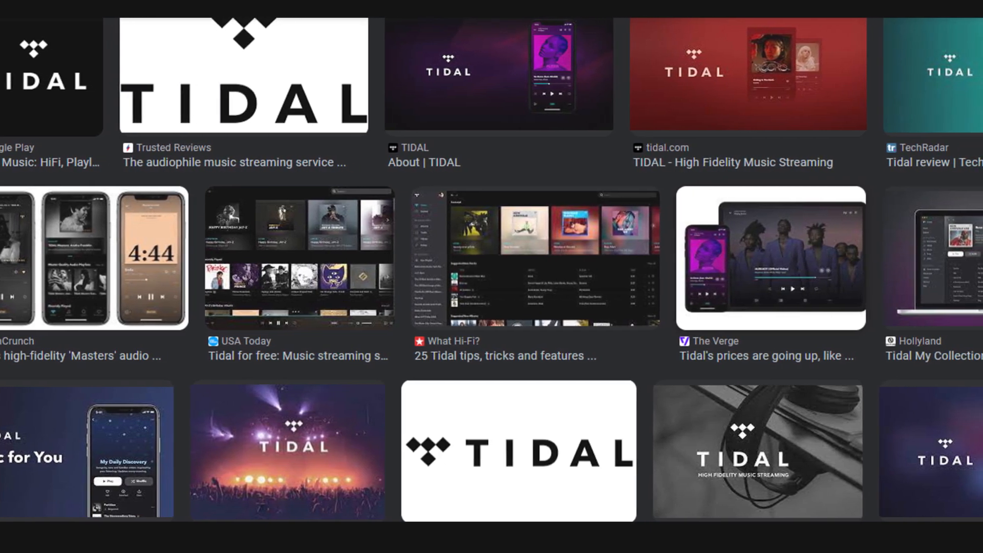
# Scroll down through the TIDAL image results before moving to the TIDAL homepage
pyautogui.scroll(-3)
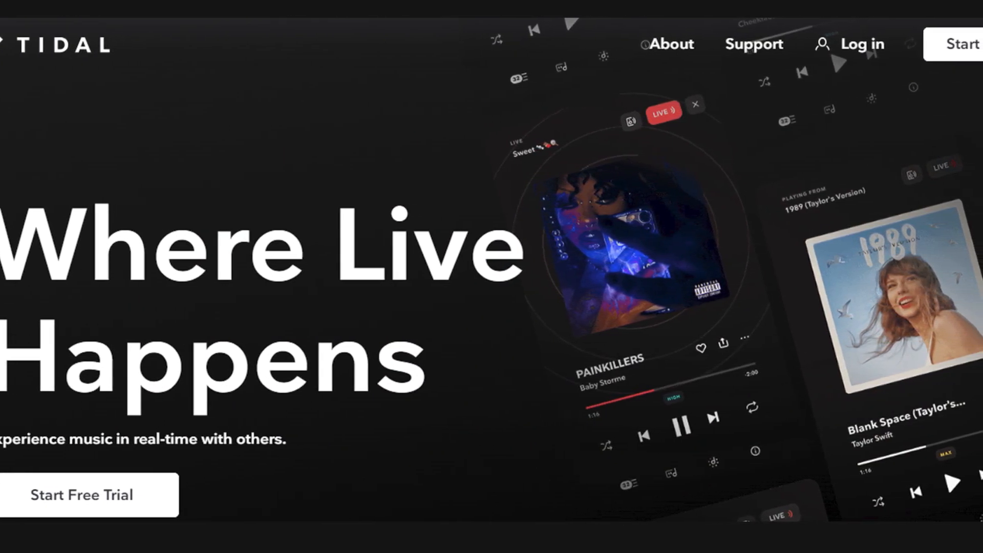
# Scroll to the account menu and the HiFi Plus subscription details page
pyautogui.scroll(-3)
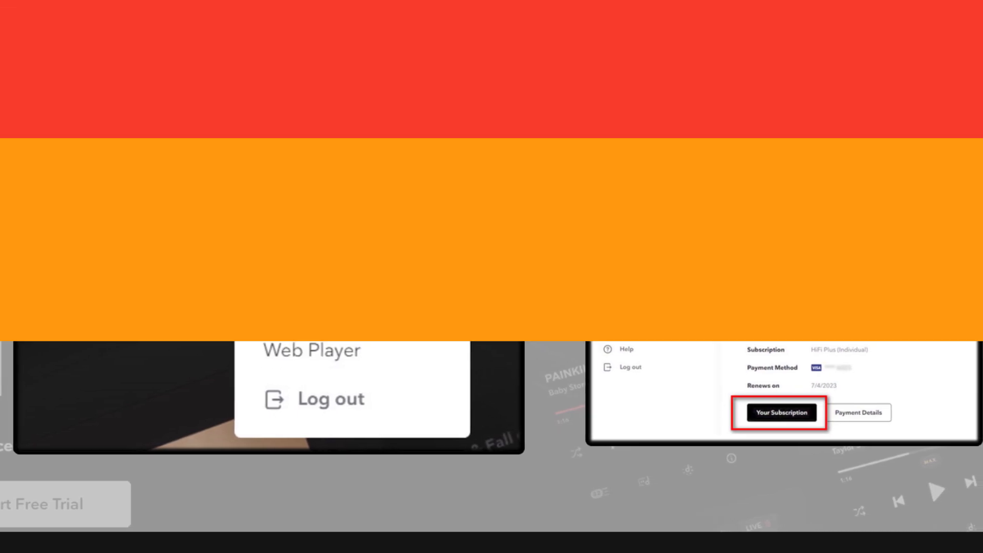
pyautogui.click(779, 413)
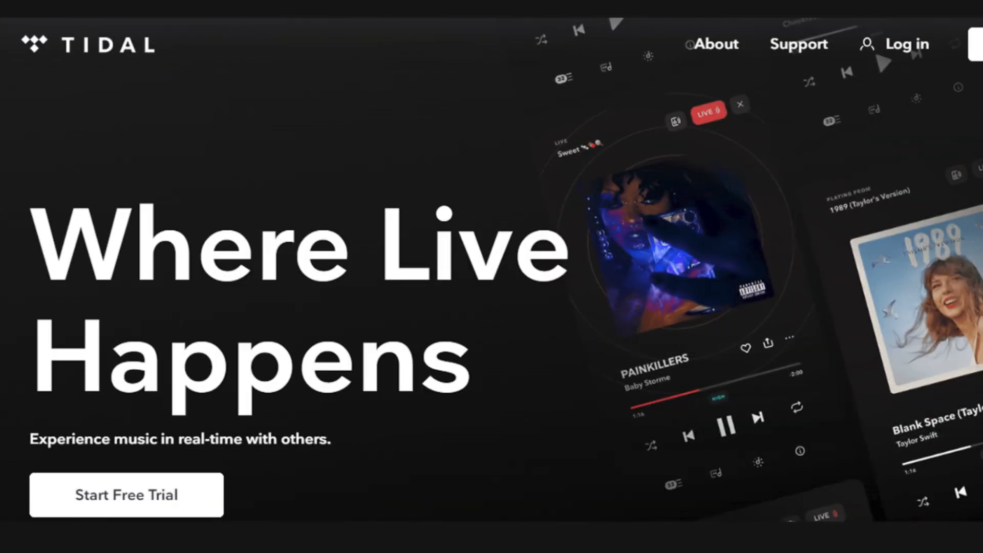
# Scroll down to the 'Live on TIDAL' and '100+ million songs. Ad-free.' feature cards
pyautogui.scroll(-3)
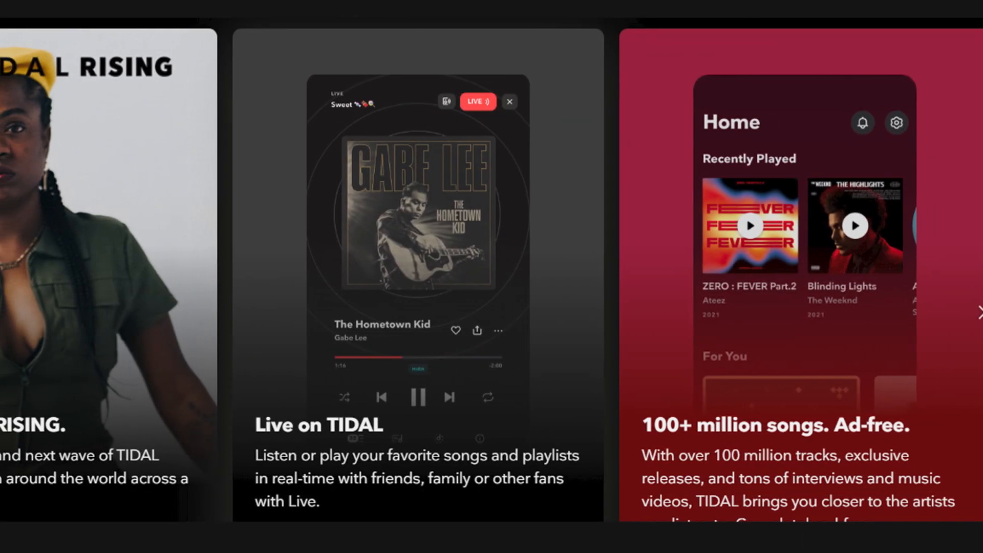